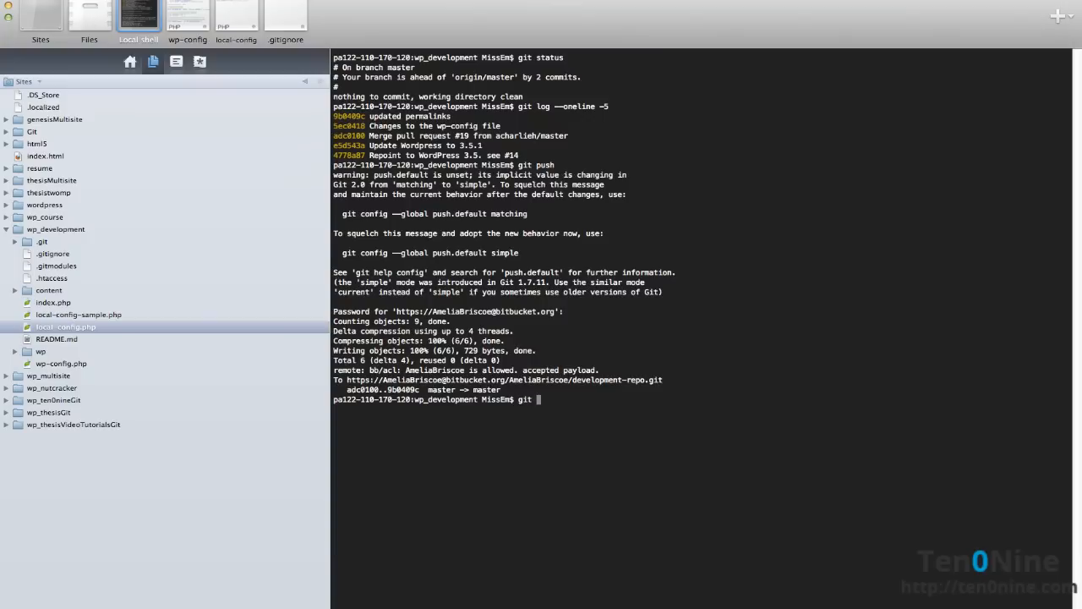
# Create and check out a new test_theme branch, then list branches to confirm it
pyautogui.write('checkout')
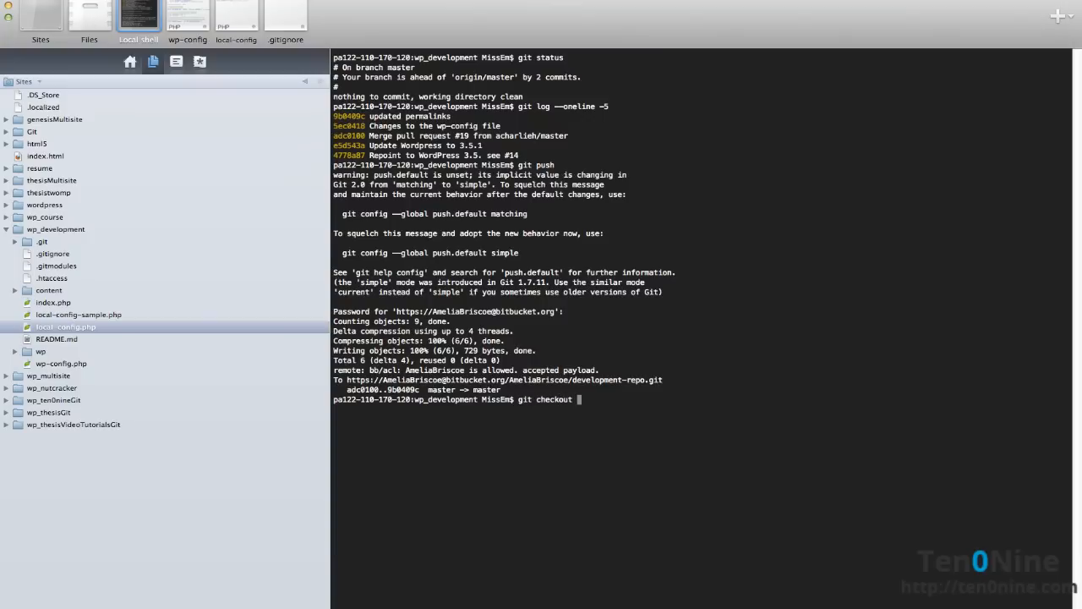
pyautogui.write('-b')
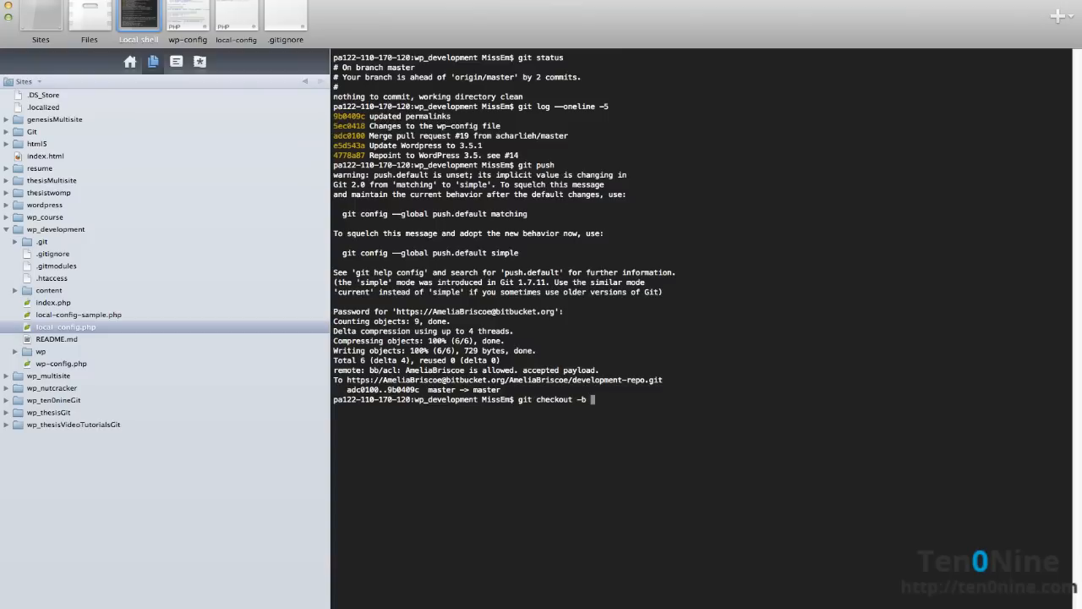
pyautogui.write('test_theme')
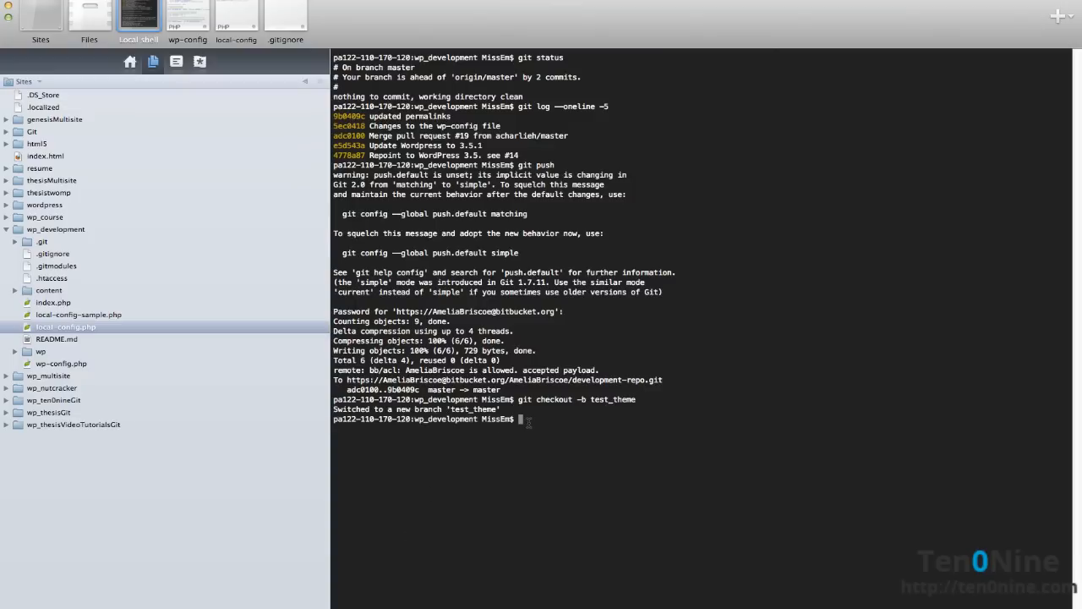
pyautogui.write('git branch')
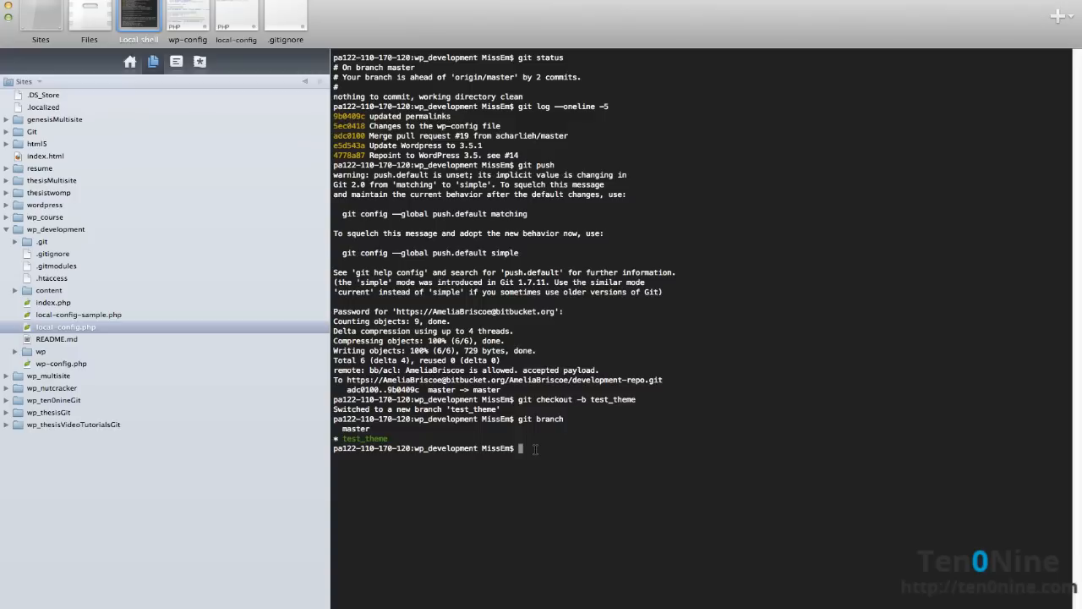
# Move the shell into the content/themes folder
pyautogui.write('cd content/')
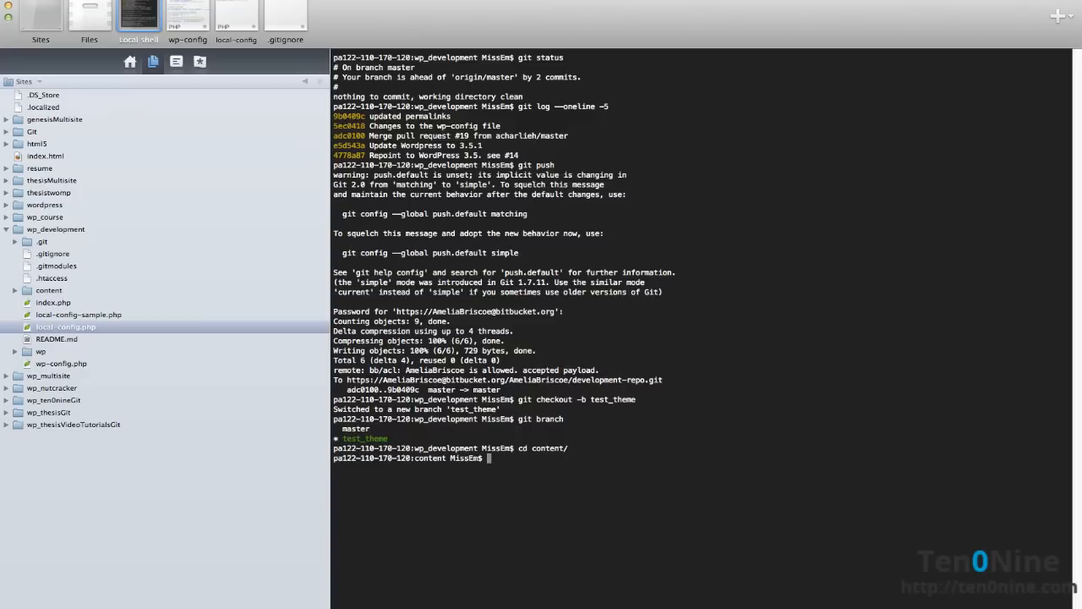
pyautogui.write('cd th')
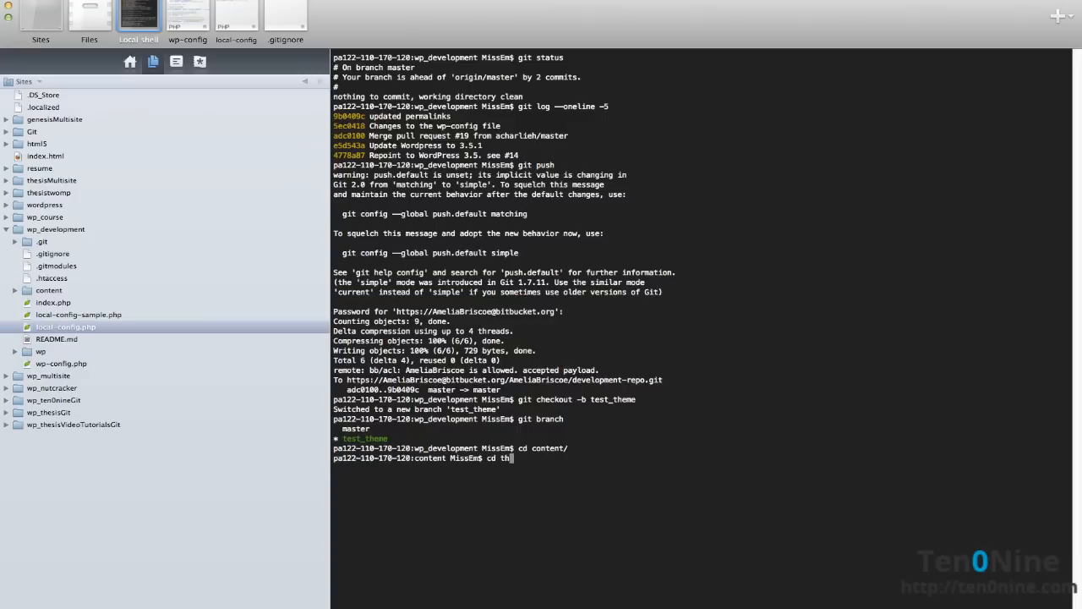
pyautogui.press('Return')
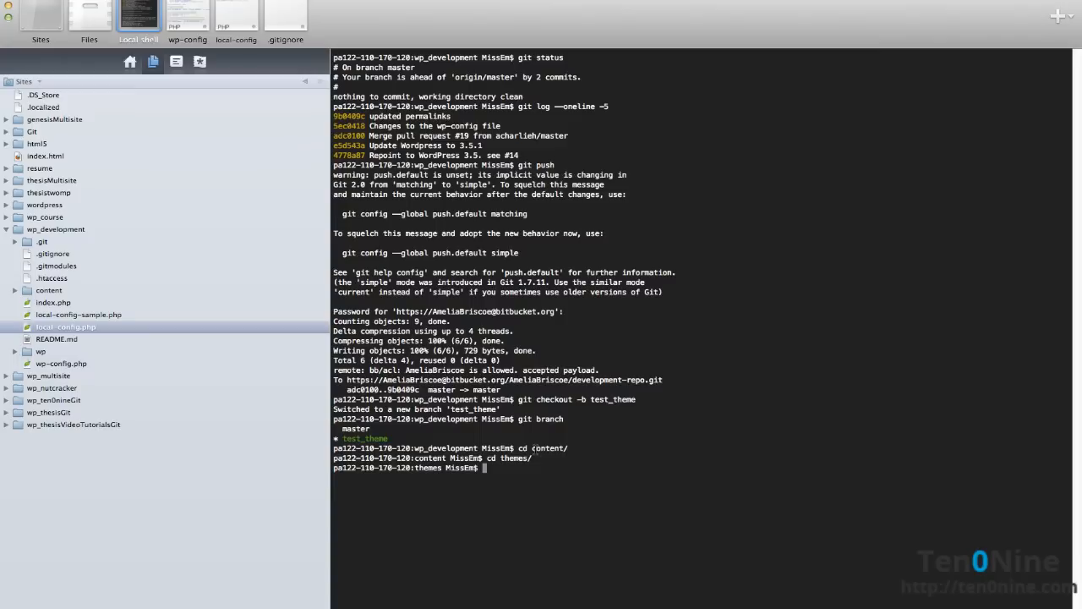
pyautogui.moveTo(436, 504)
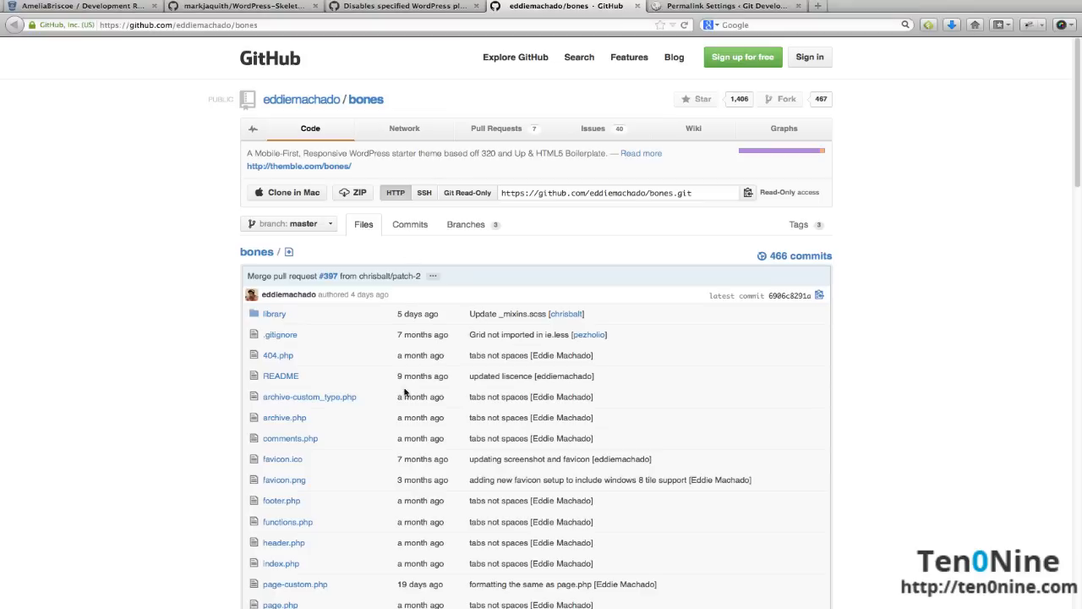
pyautogui.moveTo(391, 100)
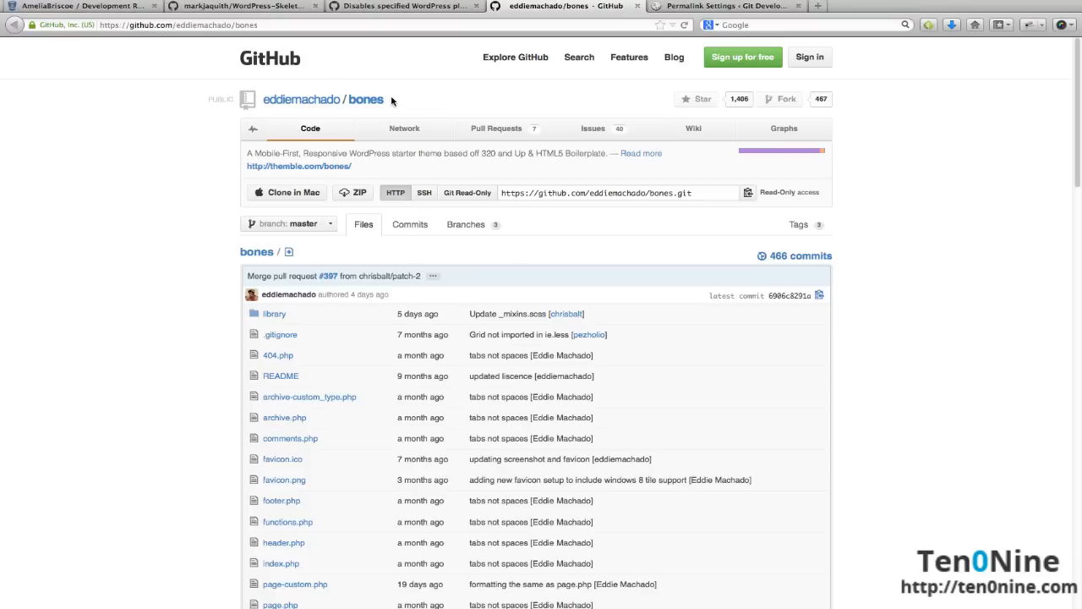
pyautogui.click(617, 193)
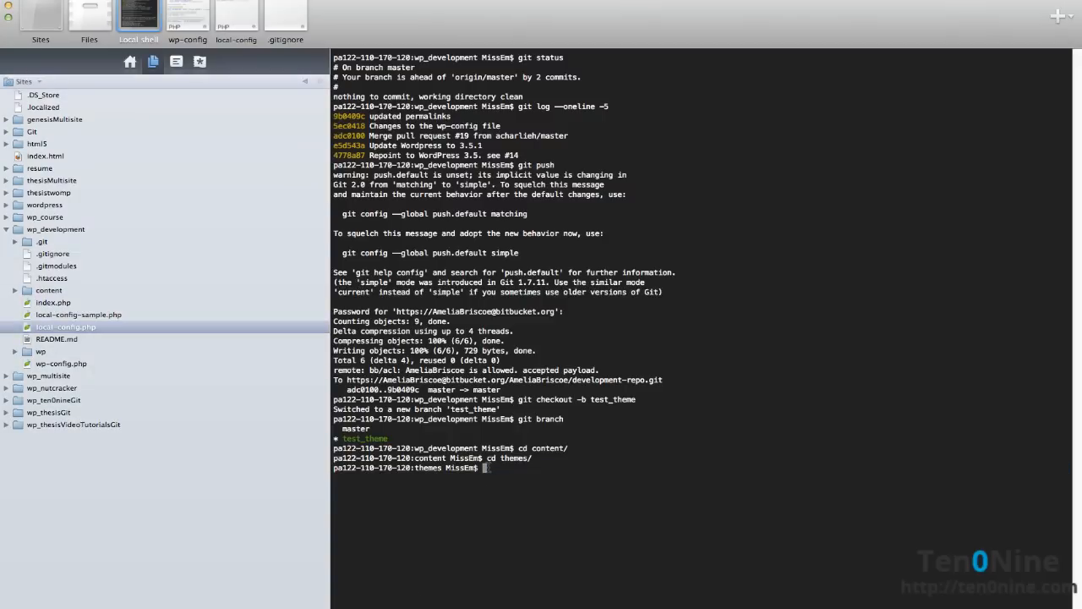
pyautogui.write('git c')
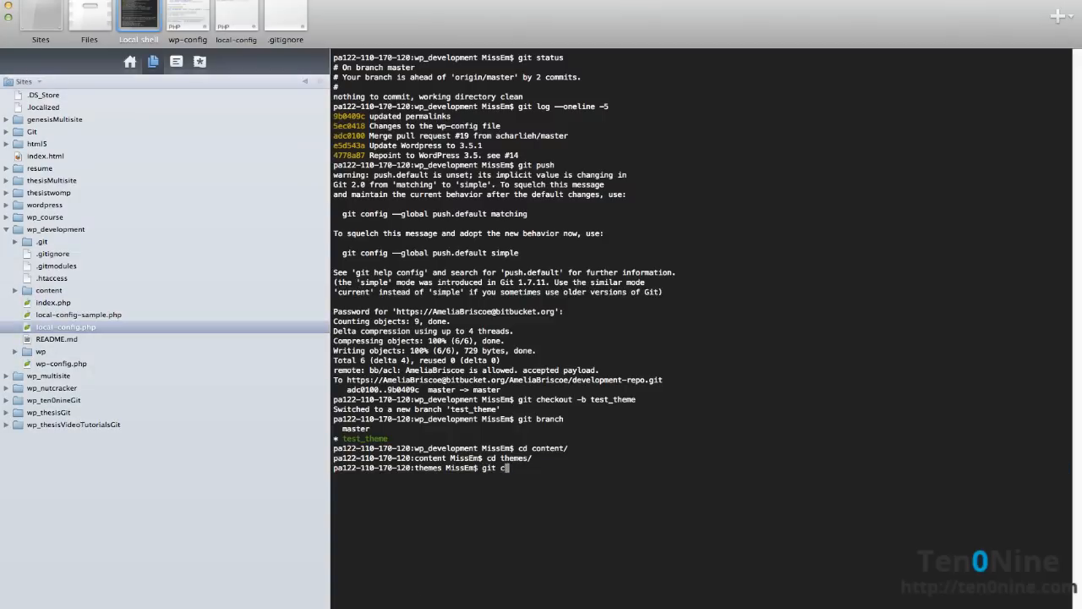
pyautogui.write('lone')
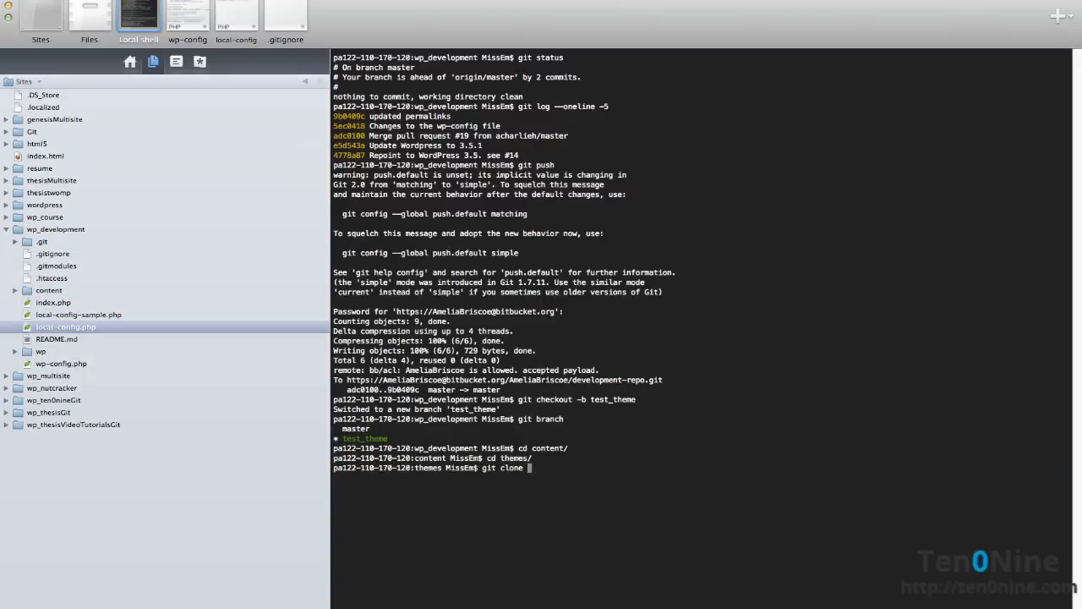
pyautogui.write('https://github.com/eddiemachado/bones.git')
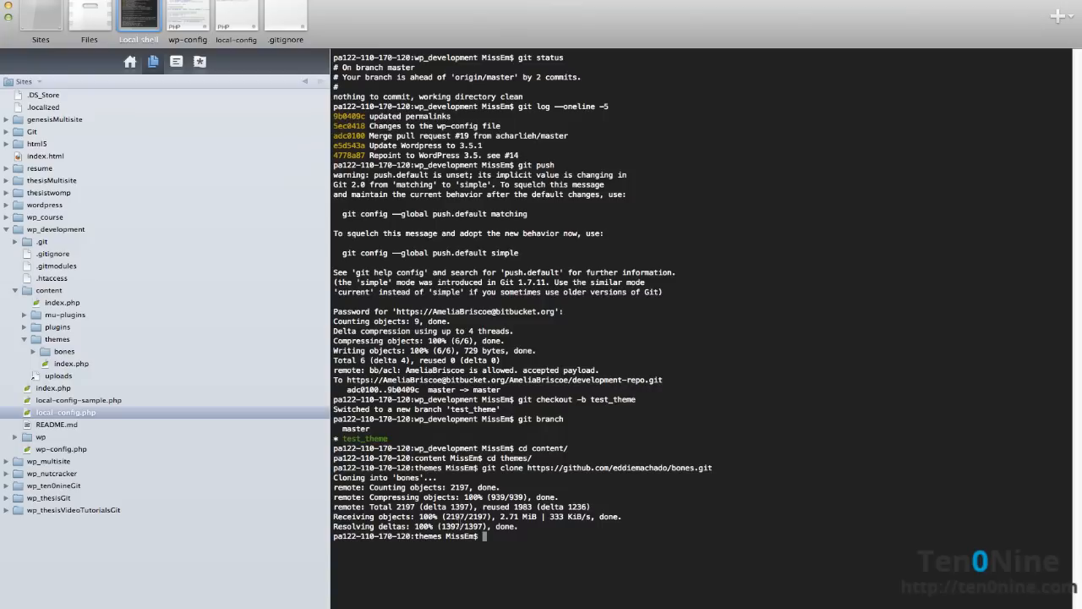
# Trash the bones theme's .git folder and .gitignore file from the Sites sidebar and confirm
pyautogui.click(34, 351)
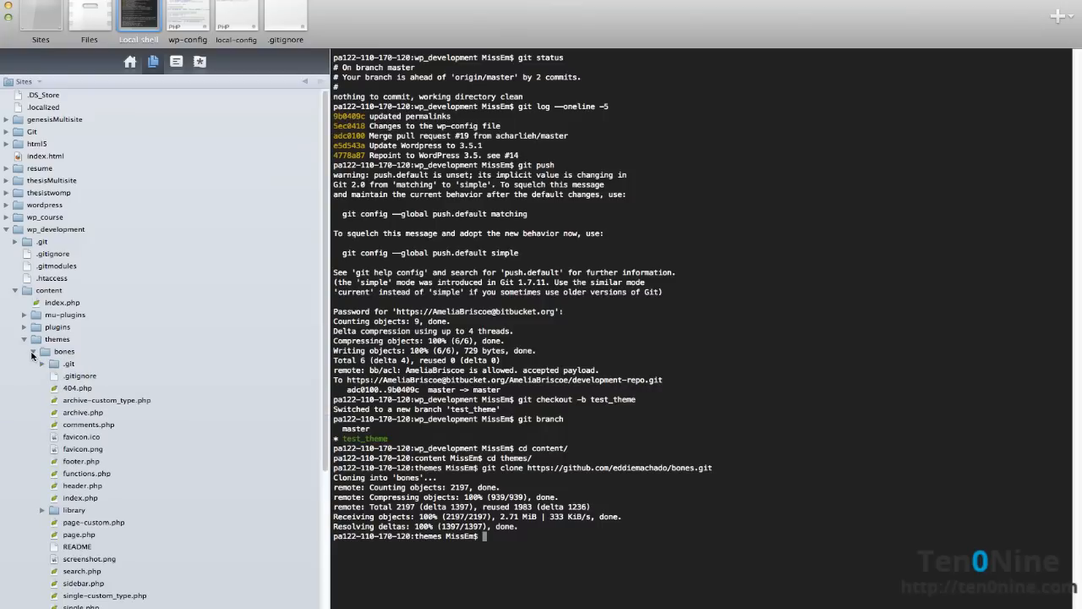
pyautogui.click(68, 363)
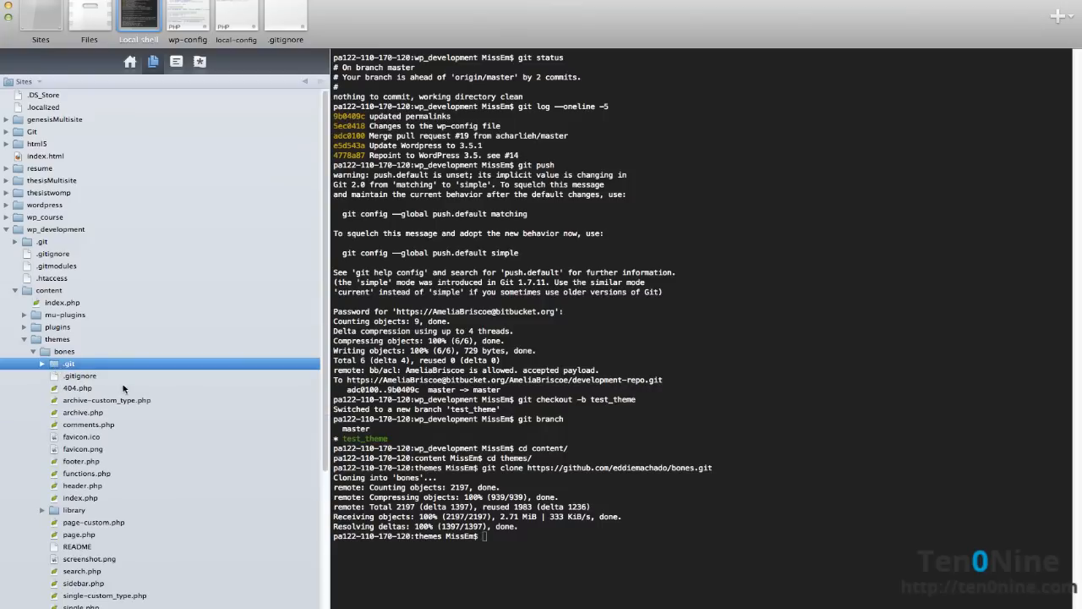
pyautogui.rightClick(80, 375)
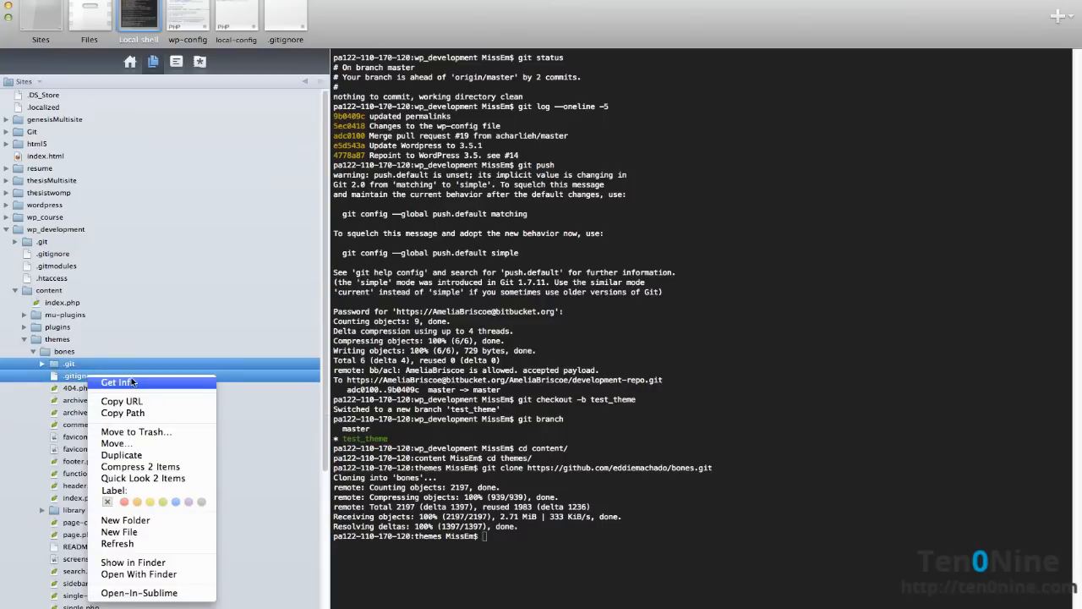
pyautogui.moveTo(135, 432)
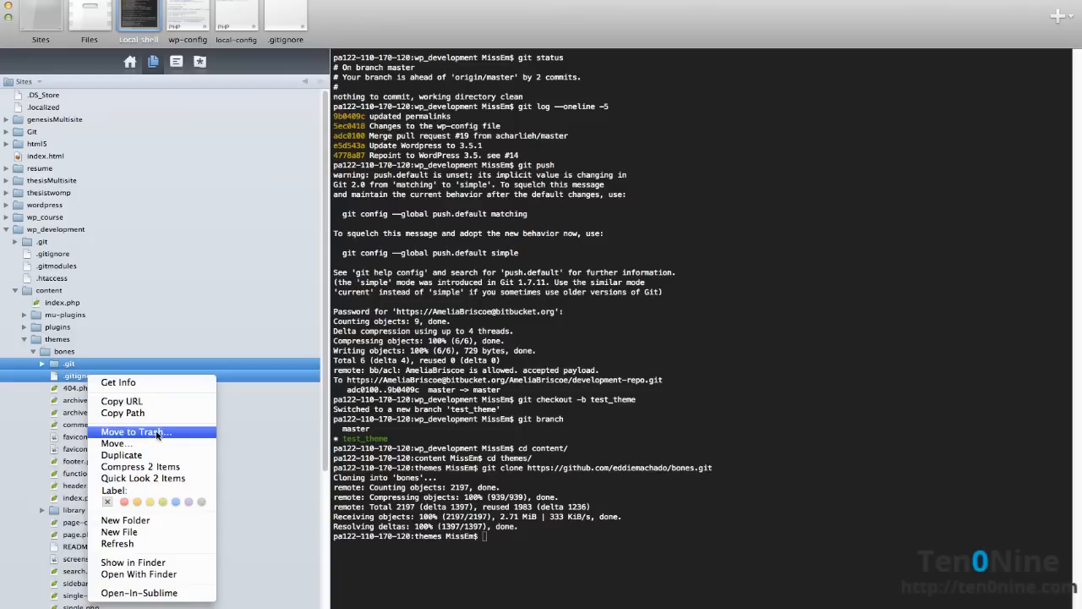
pyautogui.click(135, 431)
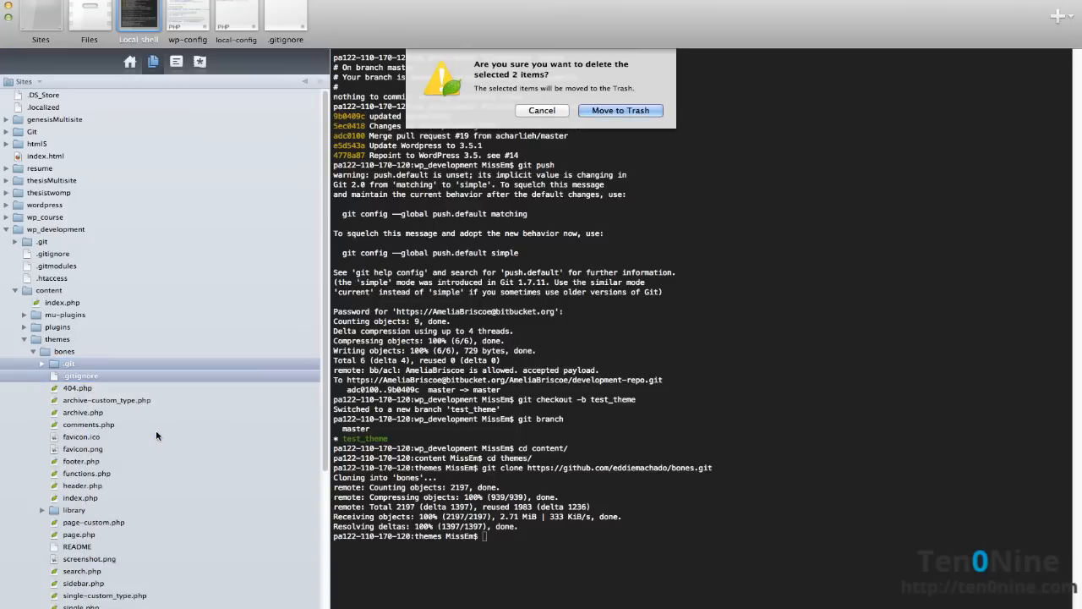
pyautogui.click(542, 110)
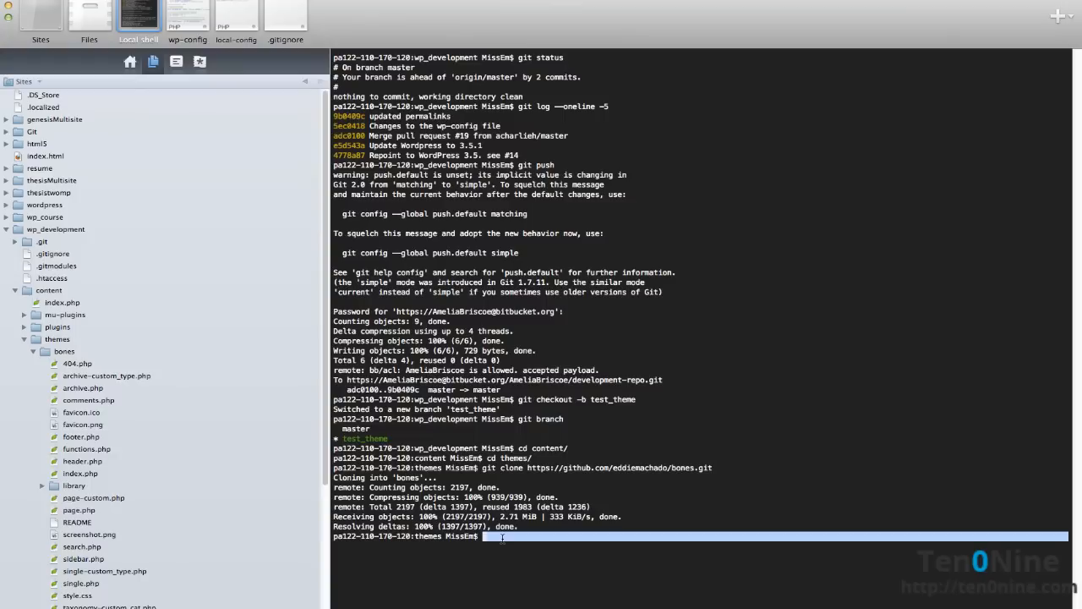
pyautogui.write('git st')
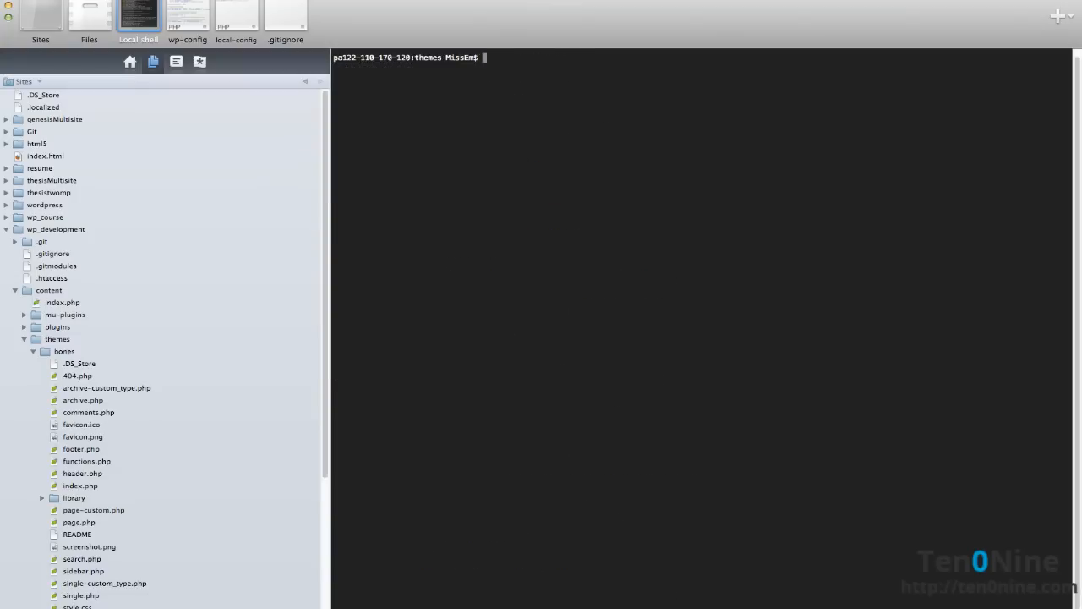
# Stage the bones theme files and commit them on test_theme with an 'Addit...' message
pyautogui.write('git status')
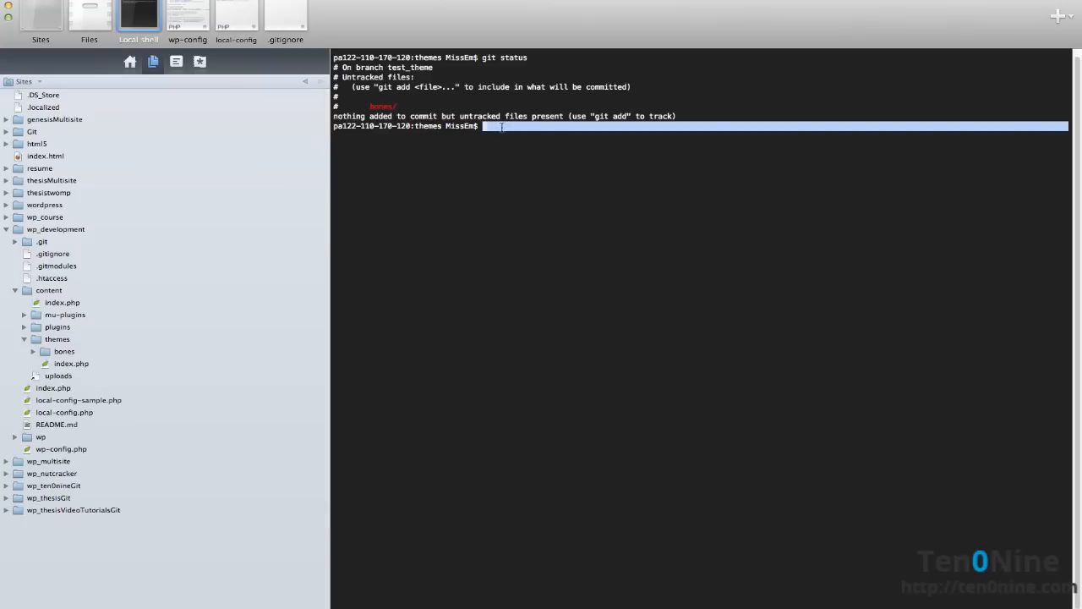
pyautogui.write('git')
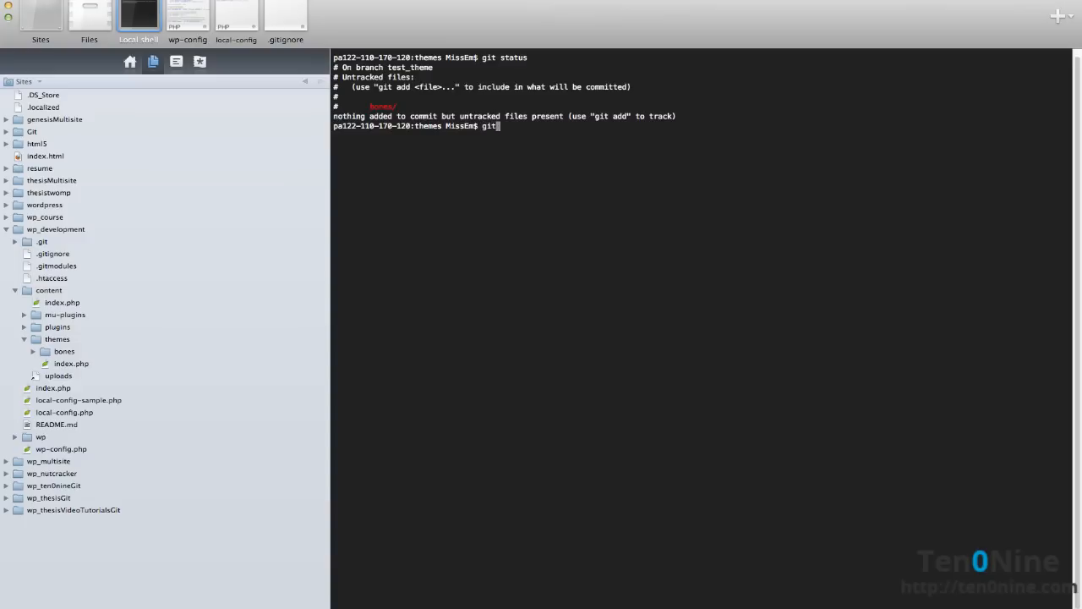
pyautogui.write('commit')
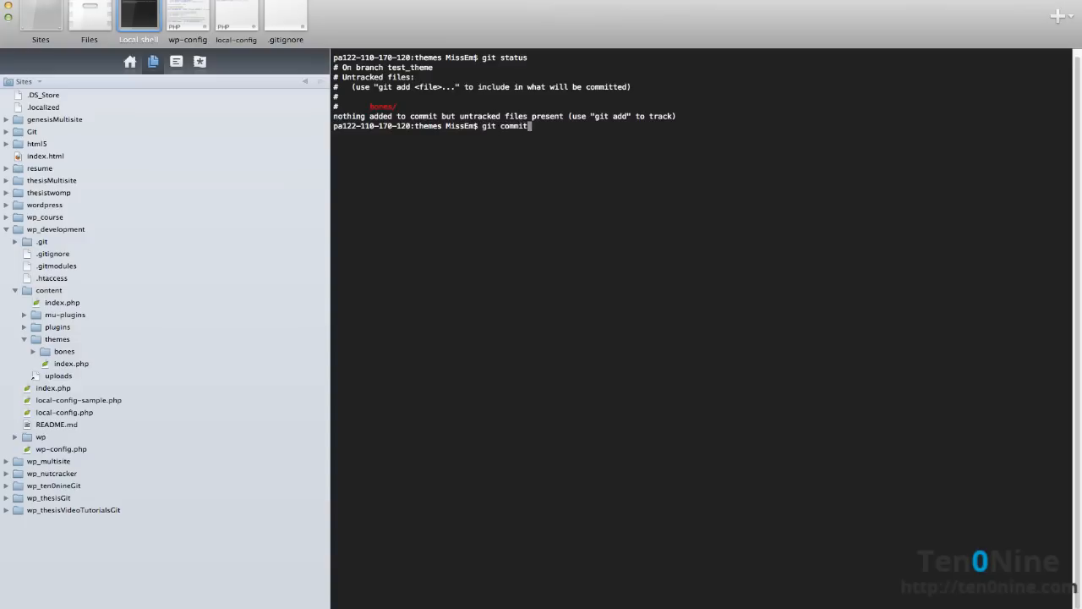
pyautogui.press('Backspace')
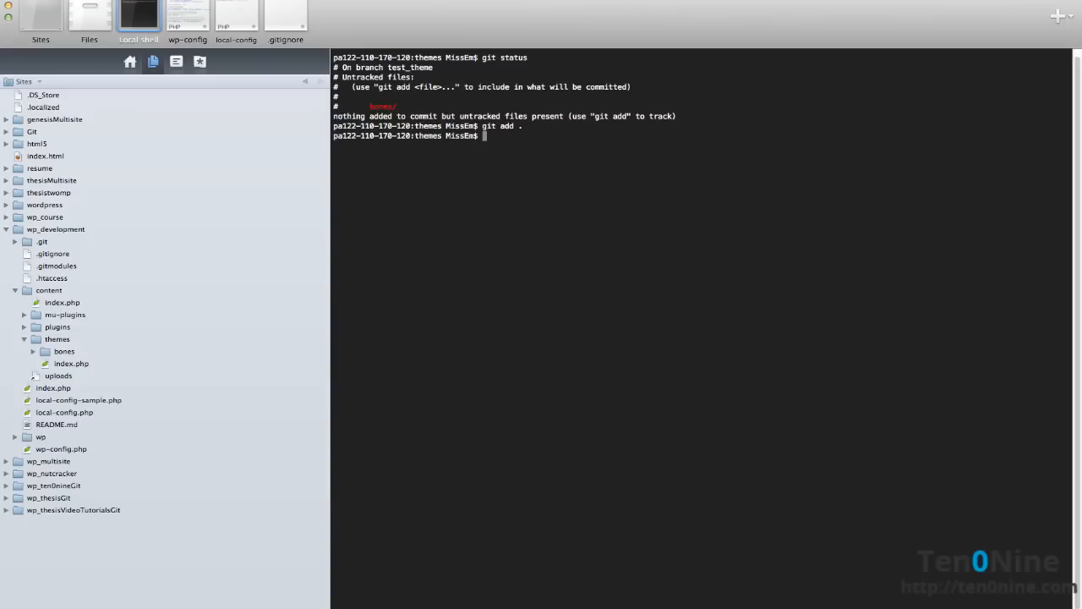
pyautogui.write('git commit')
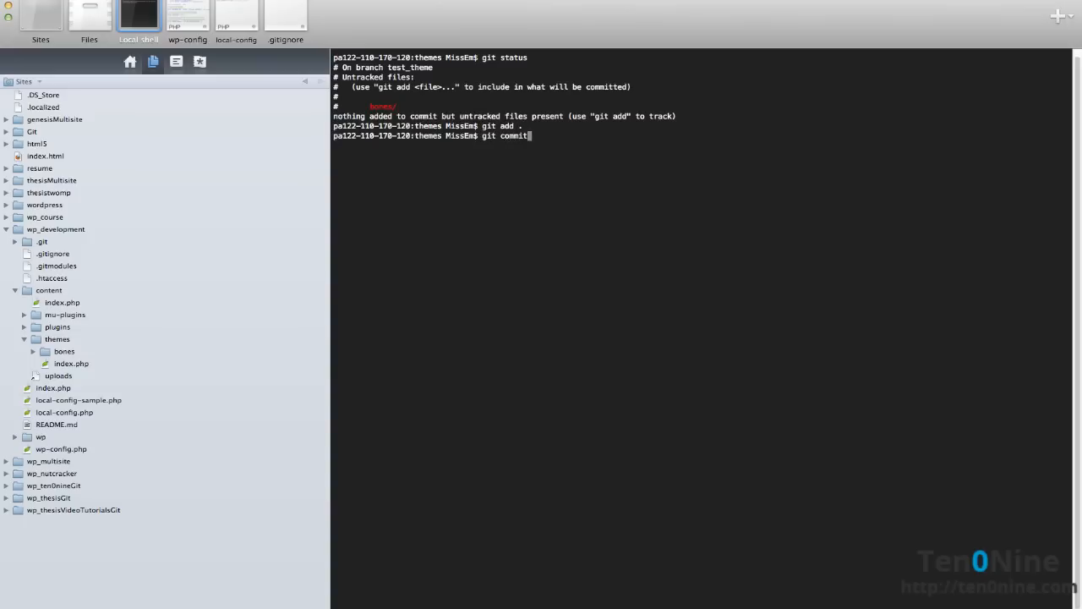
pyautogui.write('-m')
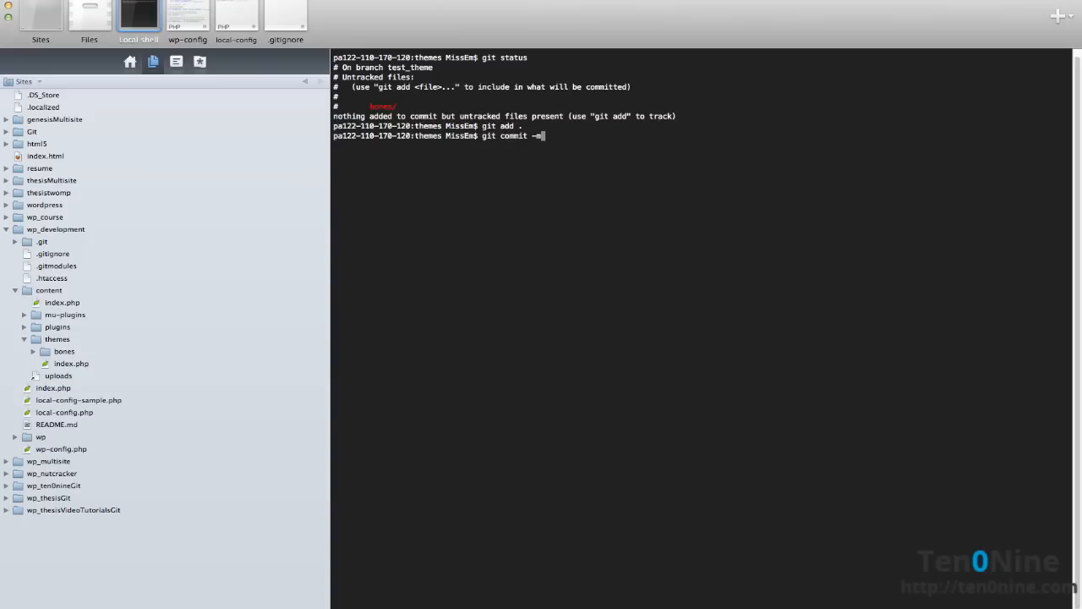
pyautogui.write('"Addit')
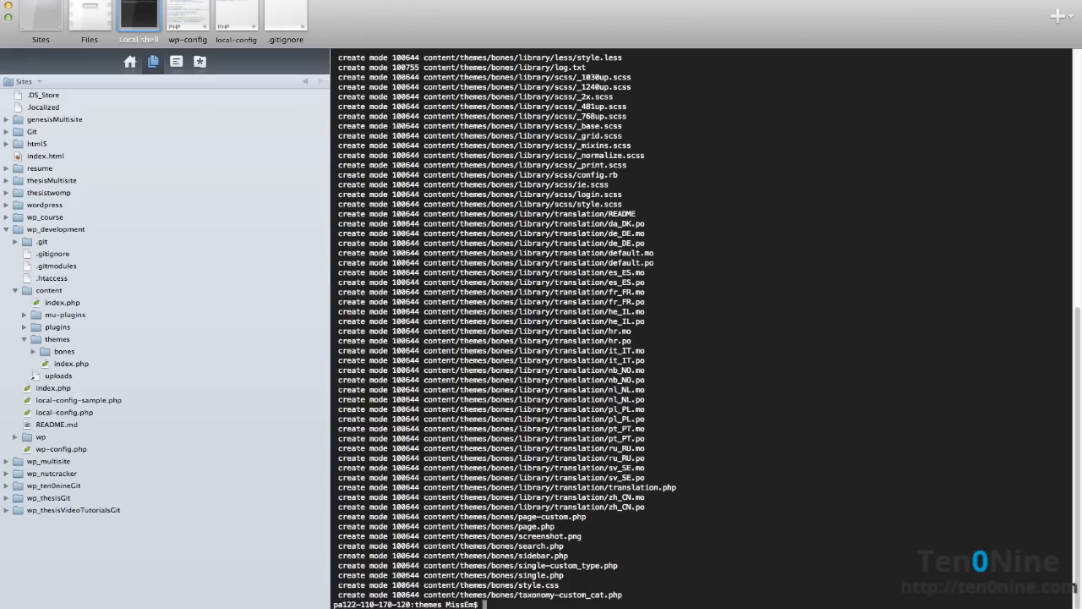
# Confirm a clean working directory with git status, then clear the terminal
pyautogui.write('git status')
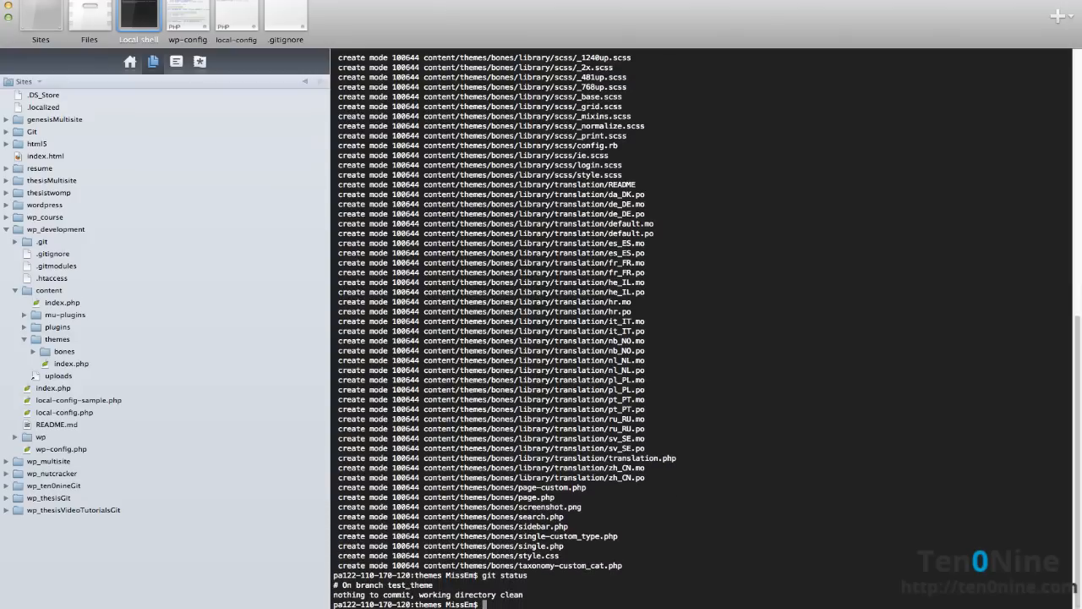
pyautogui.write('clear')
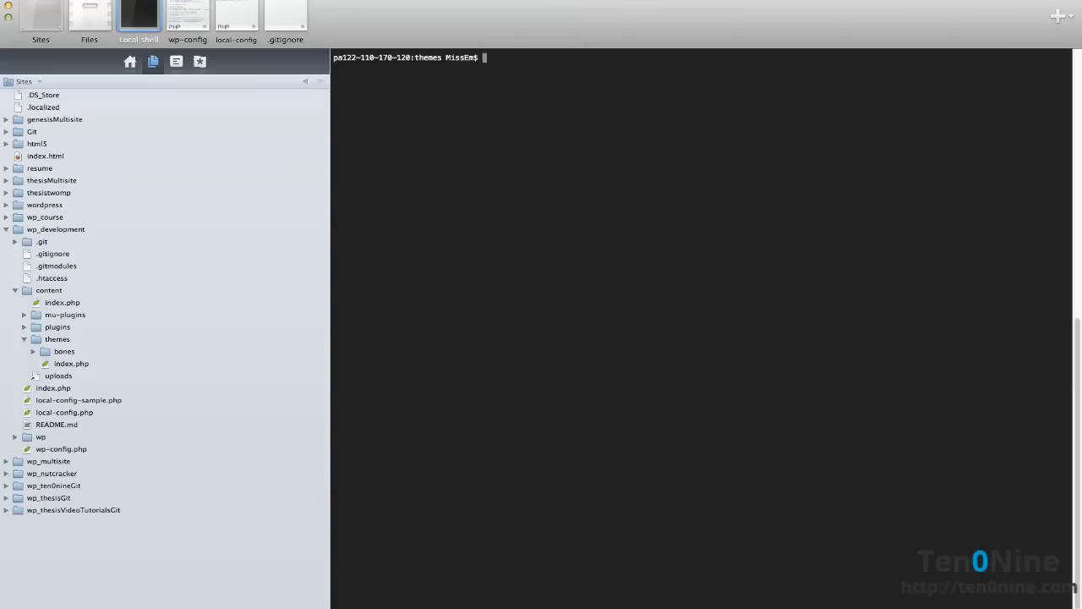
# Check out master, then check out test_theme again
pyautogui.write('checkout master')
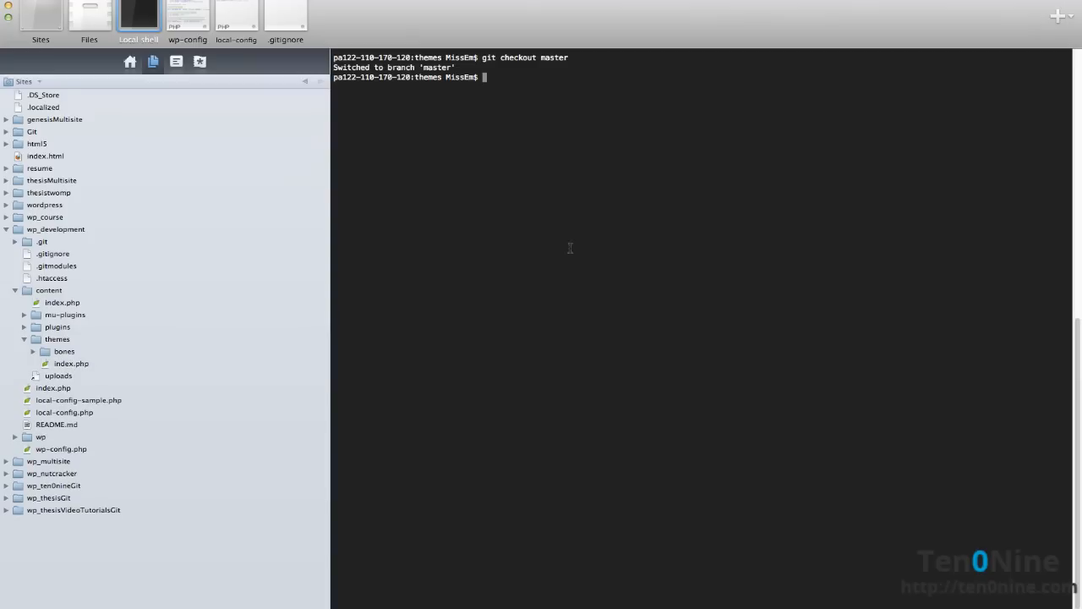
pyautogui.write('git checkout test_theme')
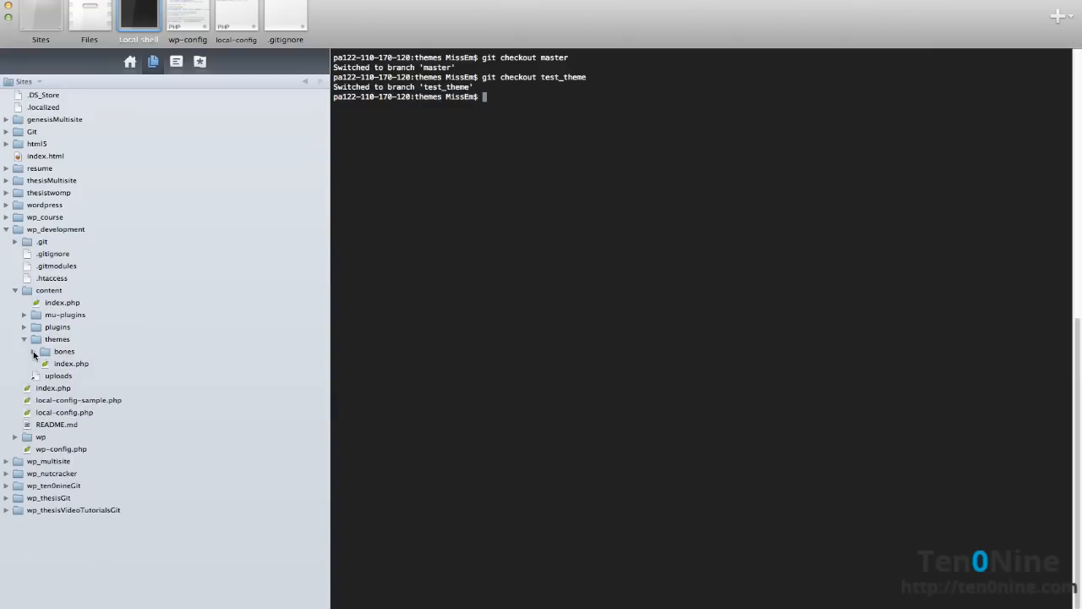
pyautogui.click(33, 351)
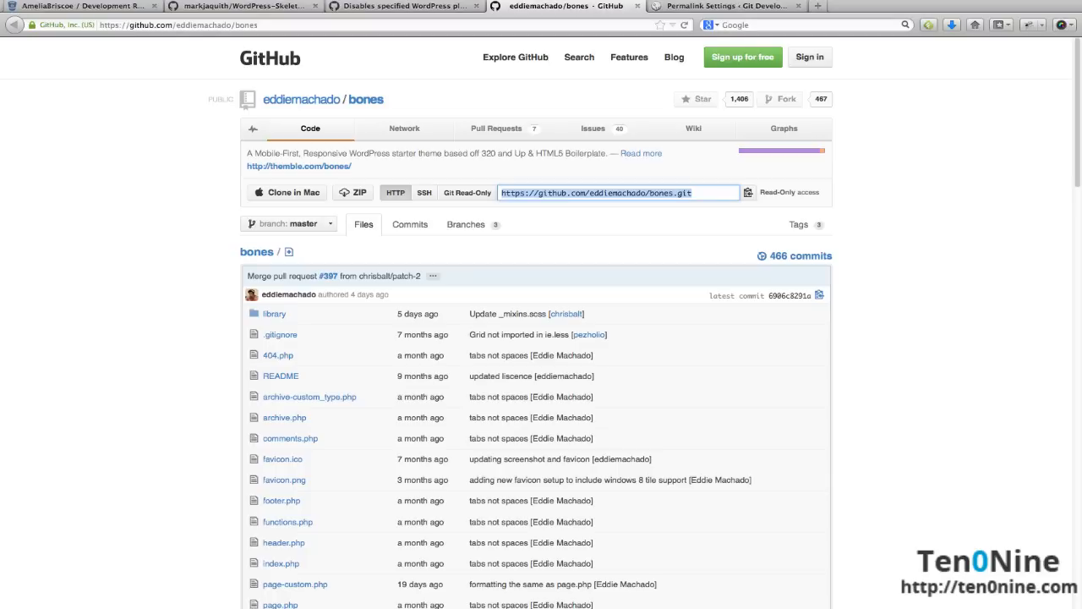
# Log into the local WordPress site and go to Appearance > Themes, where Bones now appears
pyautogui.click(728, 6)
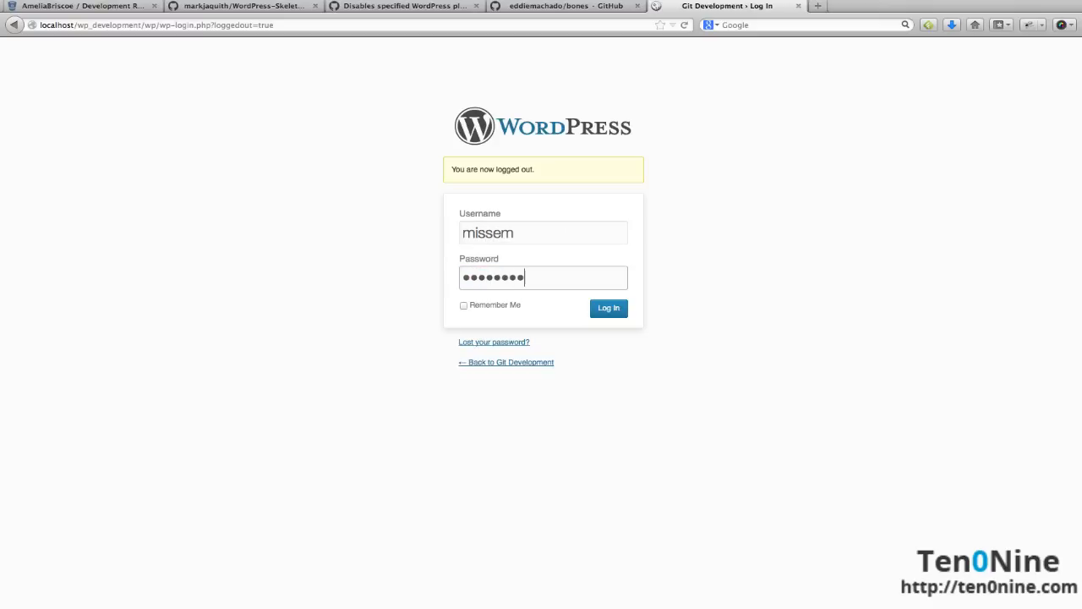
pyautogui.click(608, 307)
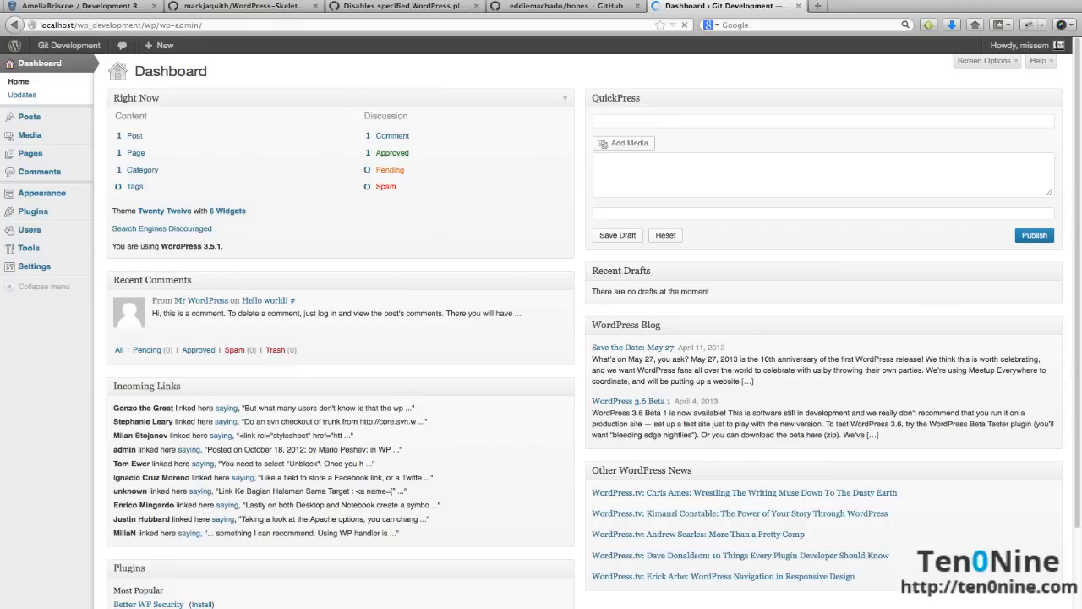
pyautogui.click(41, 193)
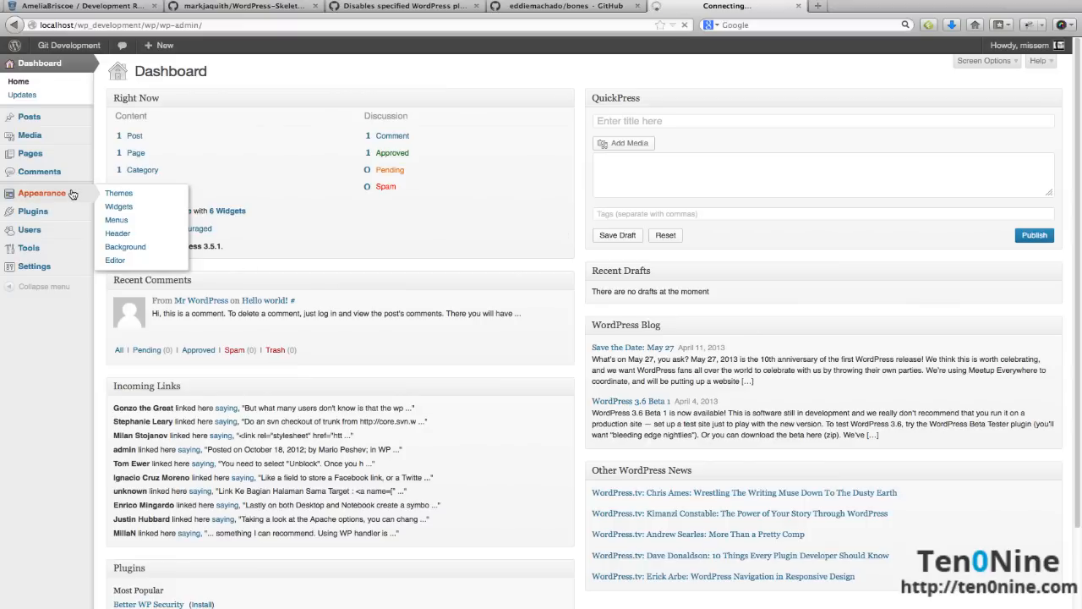
pyautogui.click(119, 193)
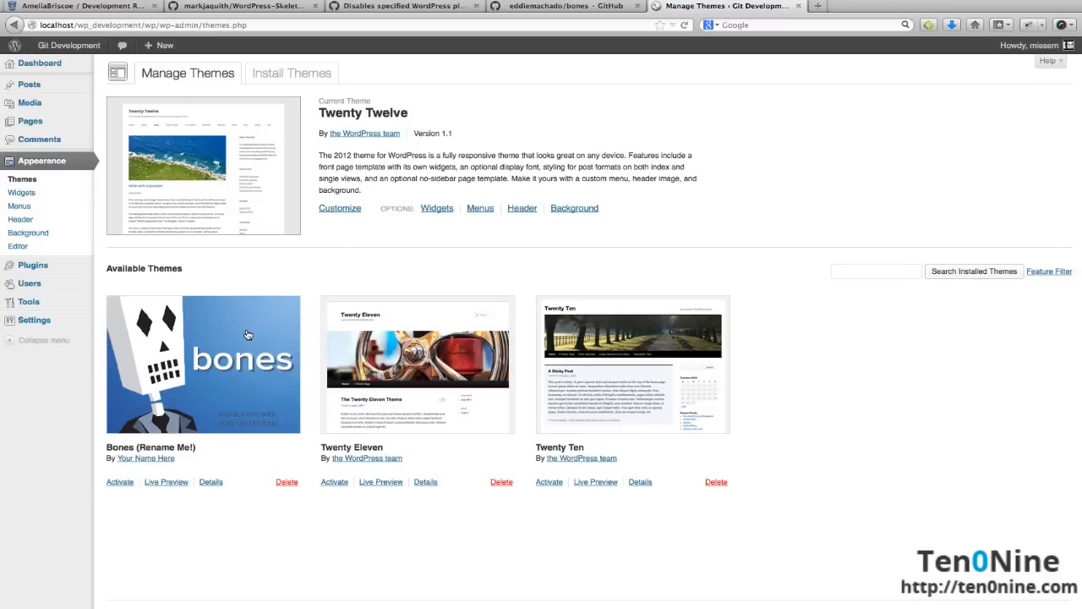
pyautogui.moveTo(286, 465)
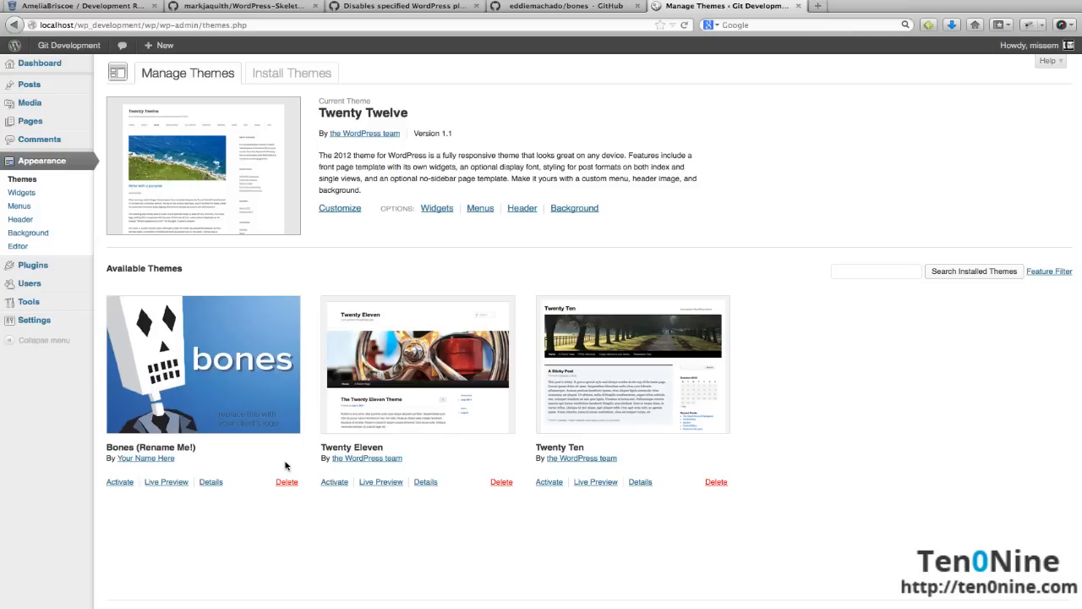
pyautogui.click(1029, 45)
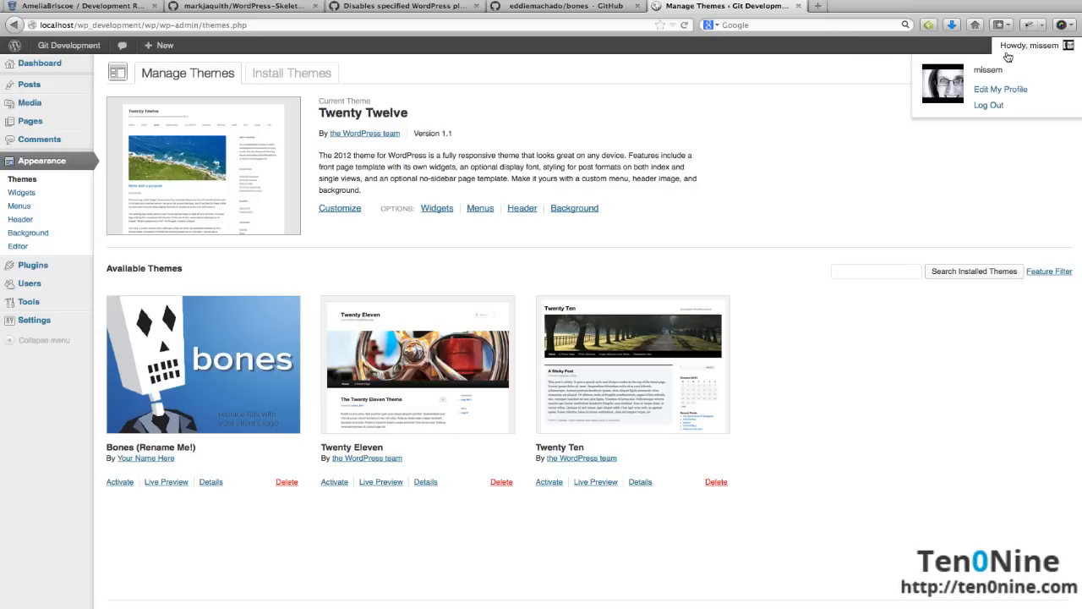
pyautogui.click(988, 105)
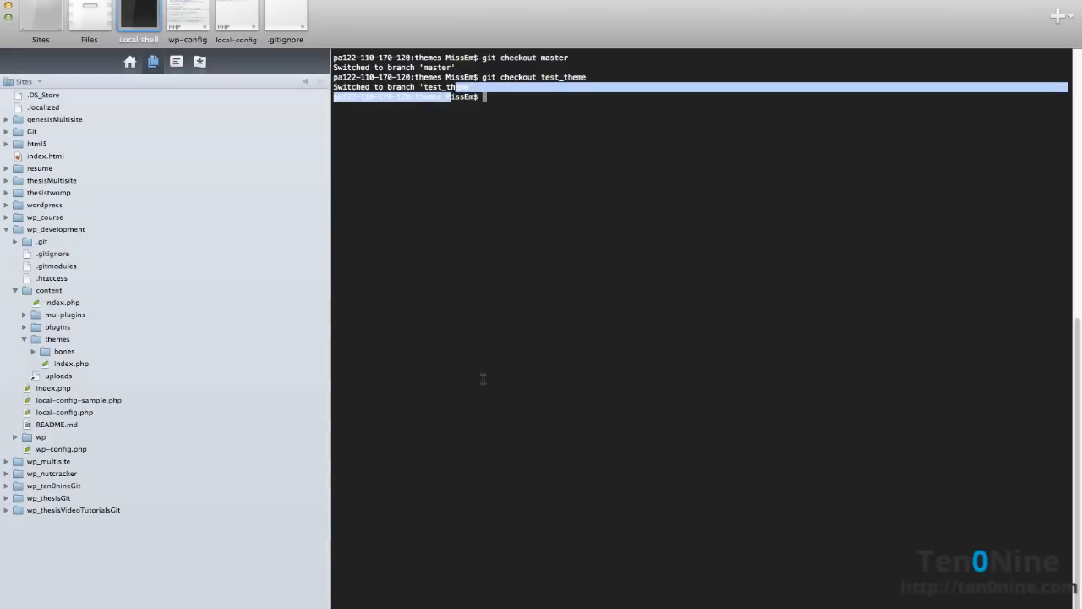
# Check out master and merge the test_theme branch into it
pyautogui.write('git checkout')
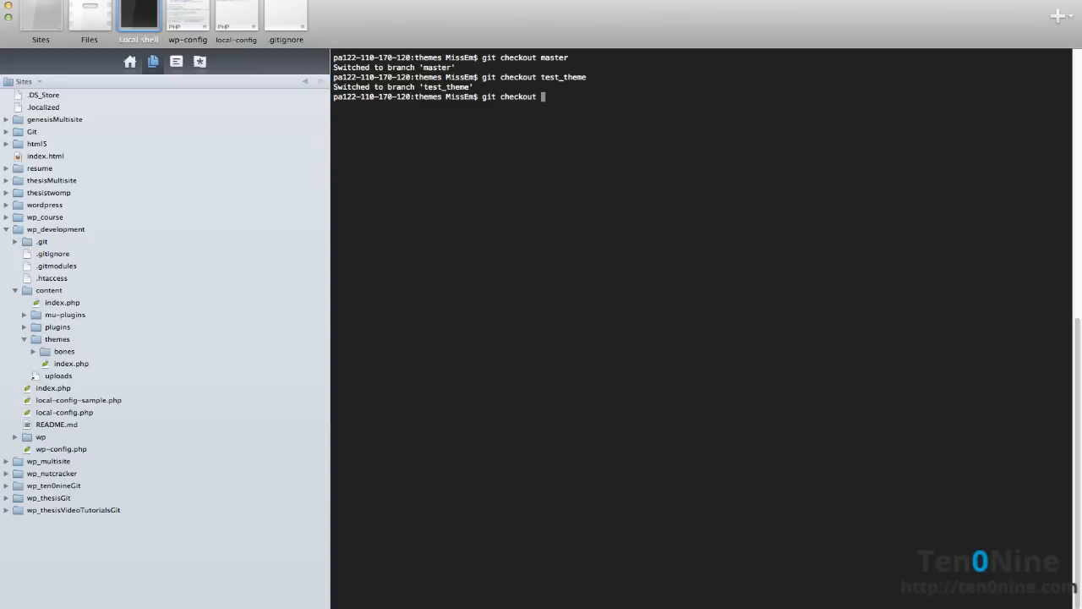
pyautogui.write('master')
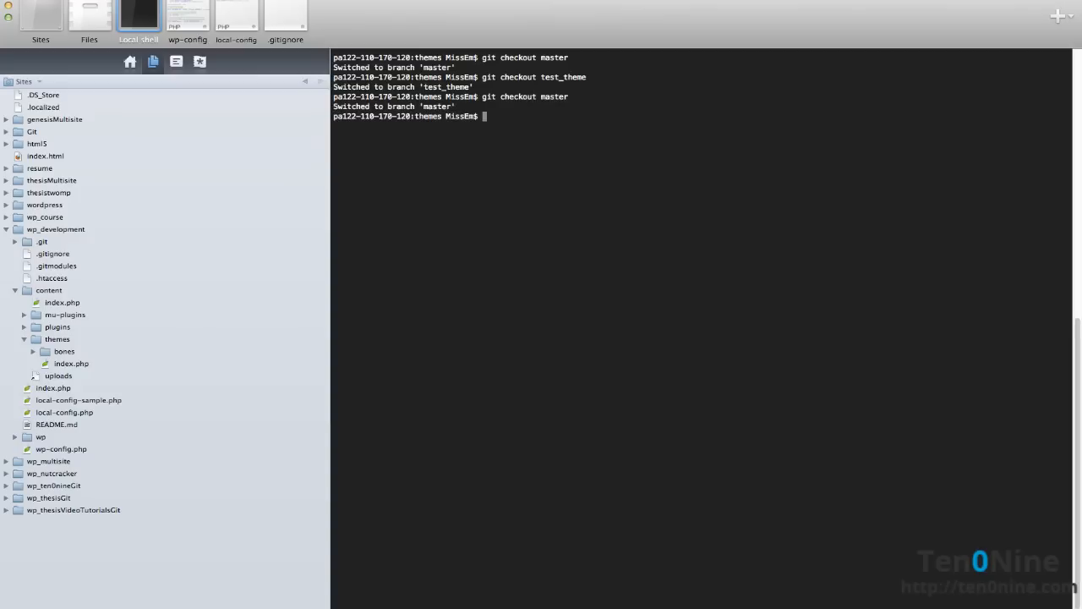
pyautogui.write('git merge')
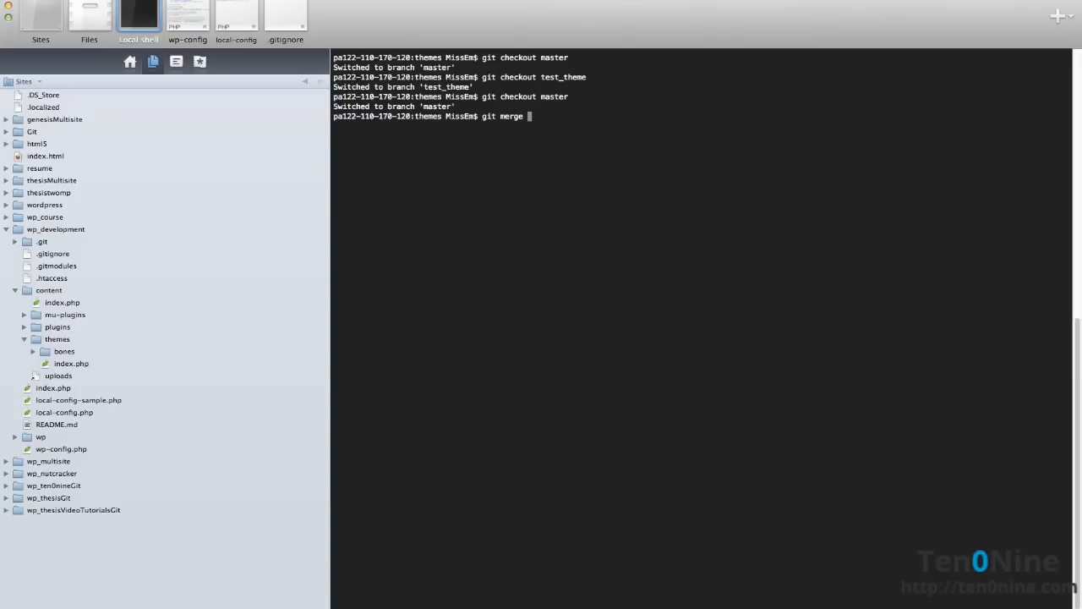
pyautogui.write('t')
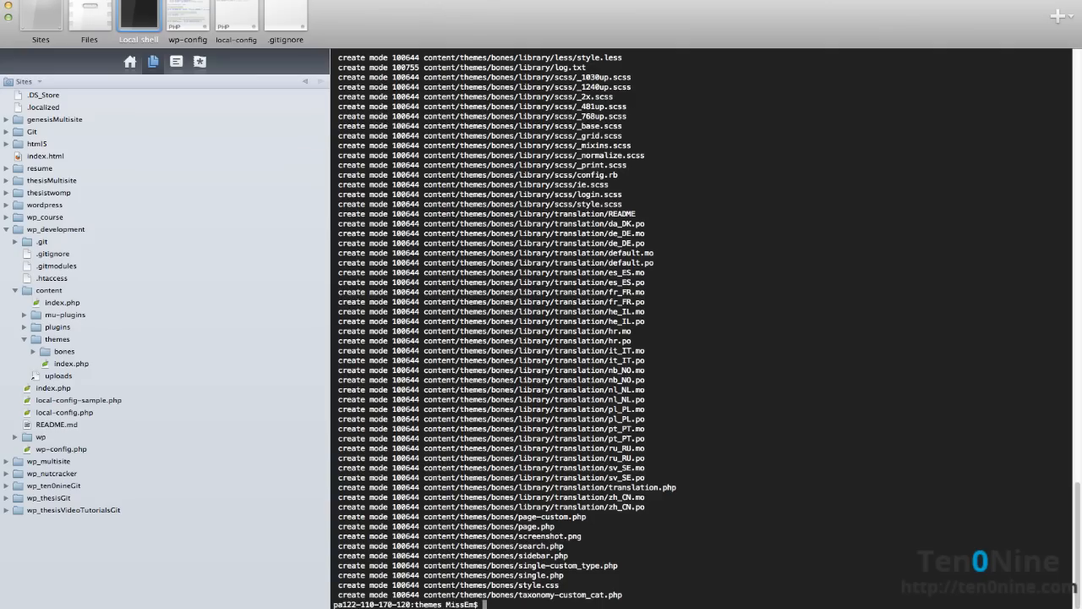
# Confirm a clean status on master and expand the bones folder to see its files
pyautogui.write('git st')
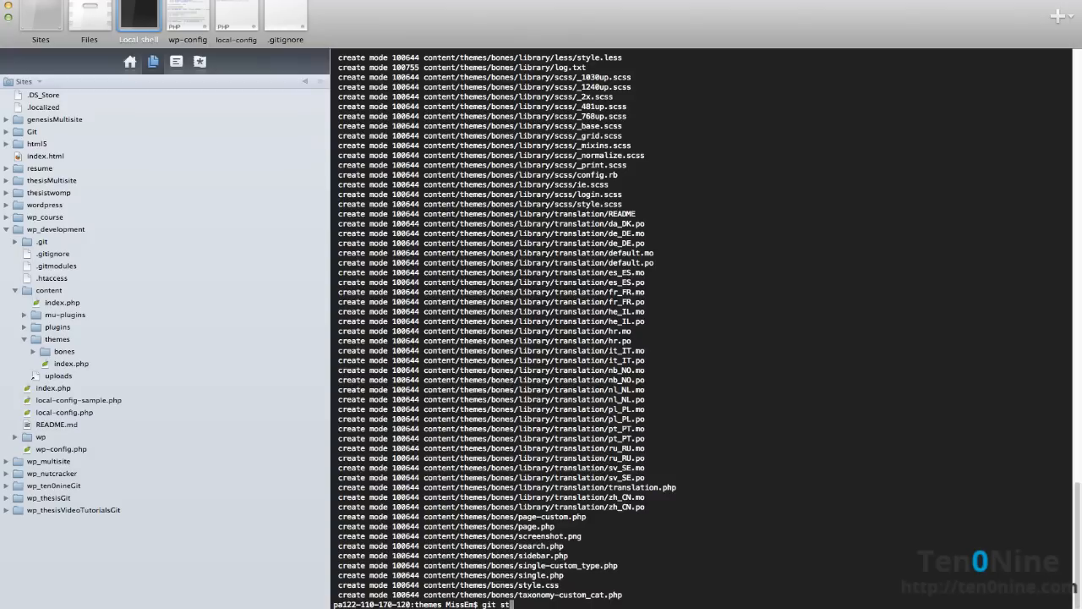
pyautogui.write('atus')
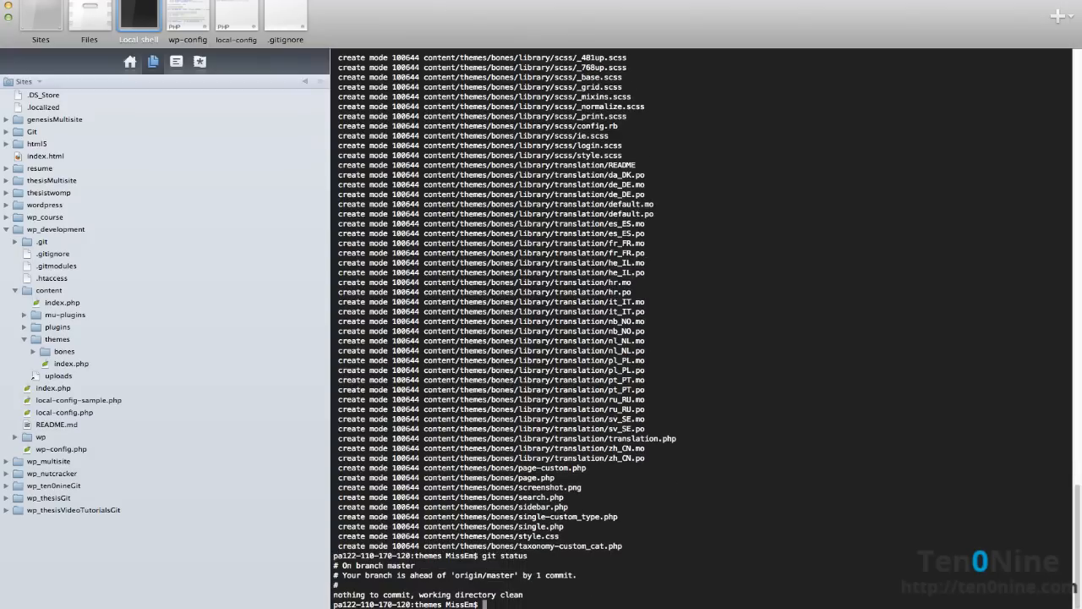
pyautogui.moveTo(119, 411)
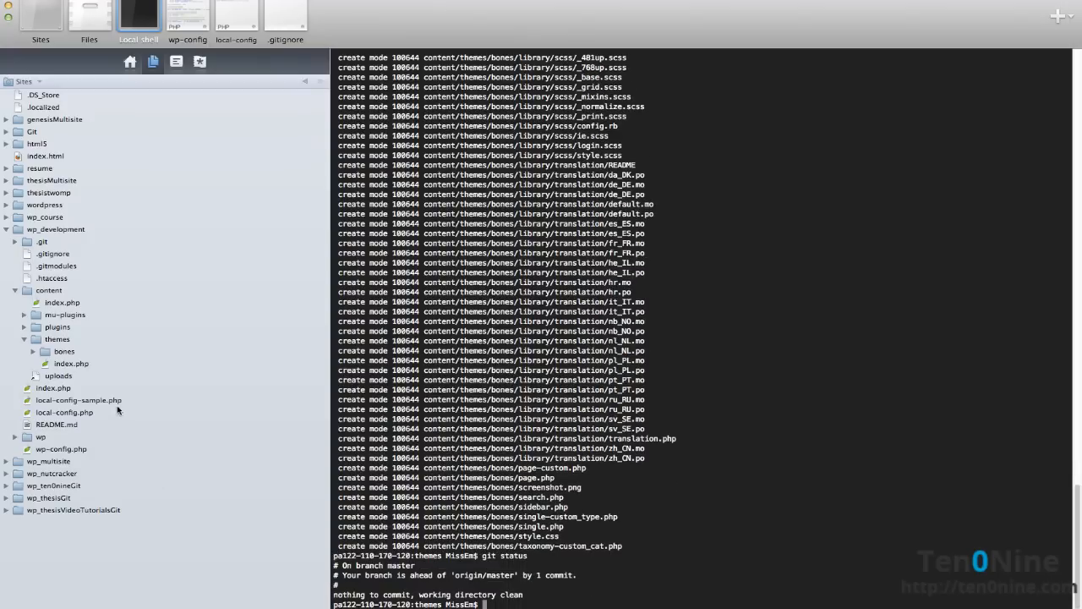
pyautogui.click(35, 351)
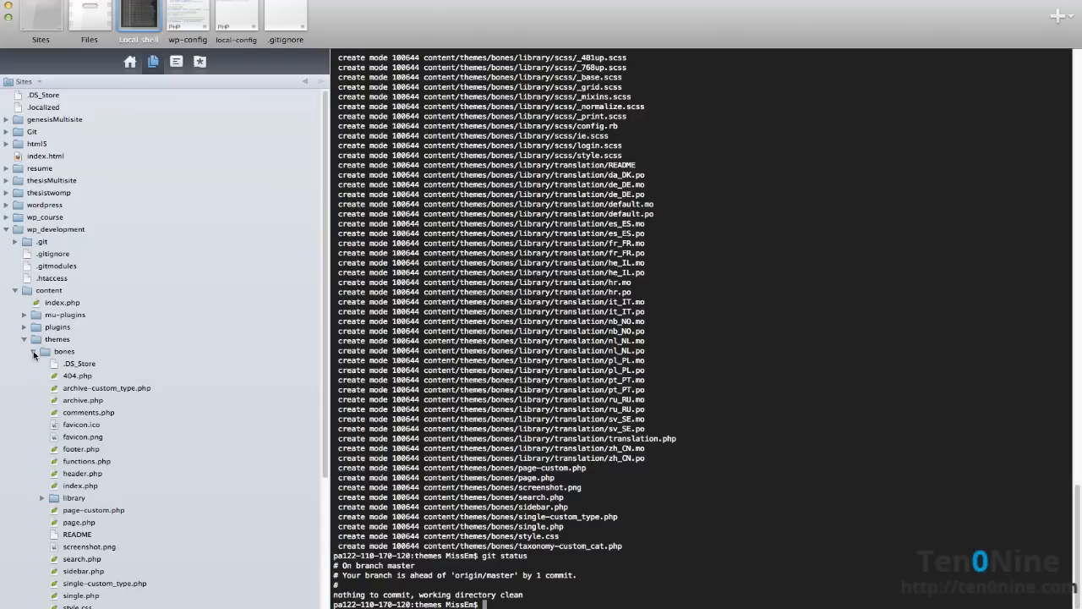